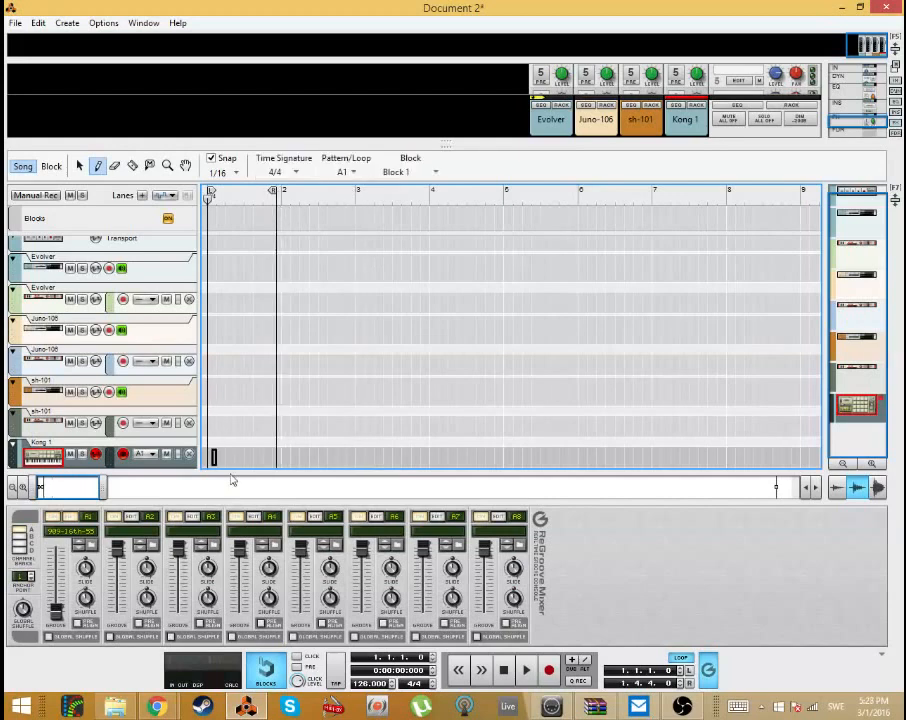
Step: Draw a new empty clip at the start of the Kong 1 track lane from bar 1
left_click_drag(210, 456, 284, 456)
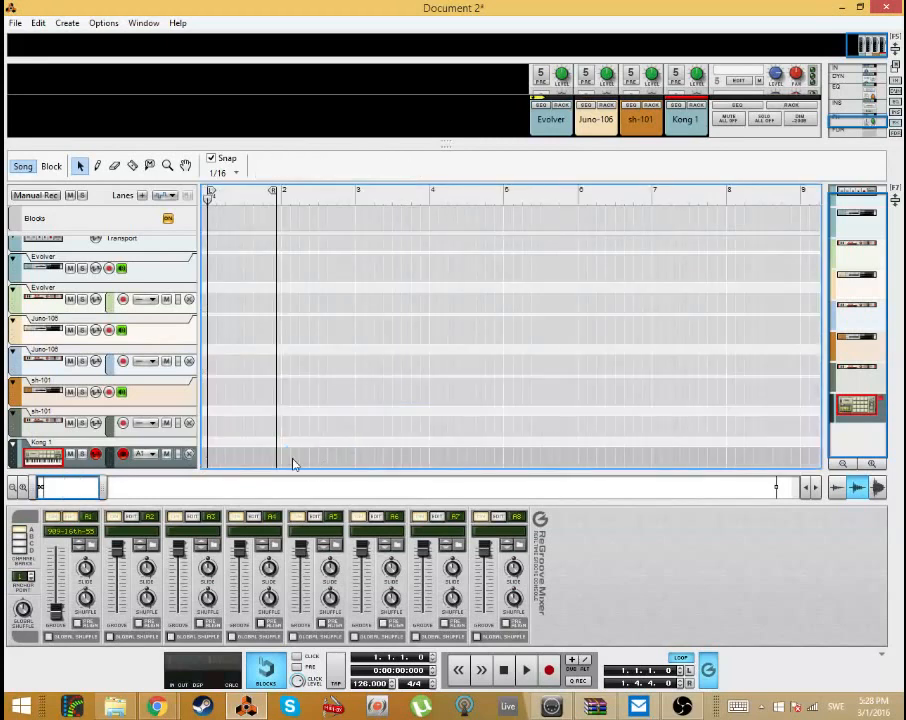
left_click_drag(204, 456, 358, 456)
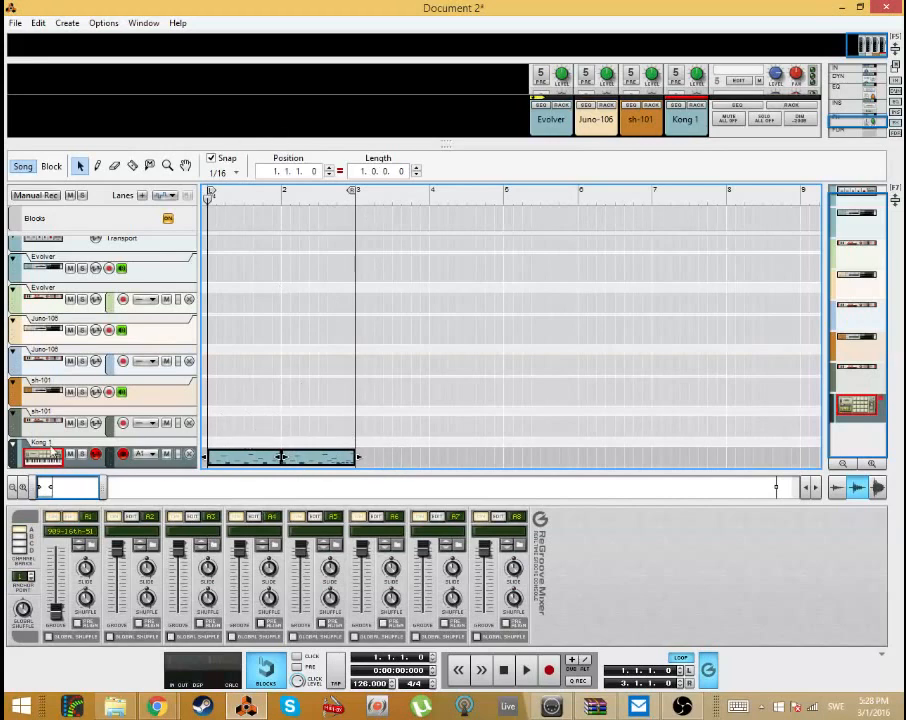
Step: Deselect the new Kong clip before starting playback
left_click(502, 670)
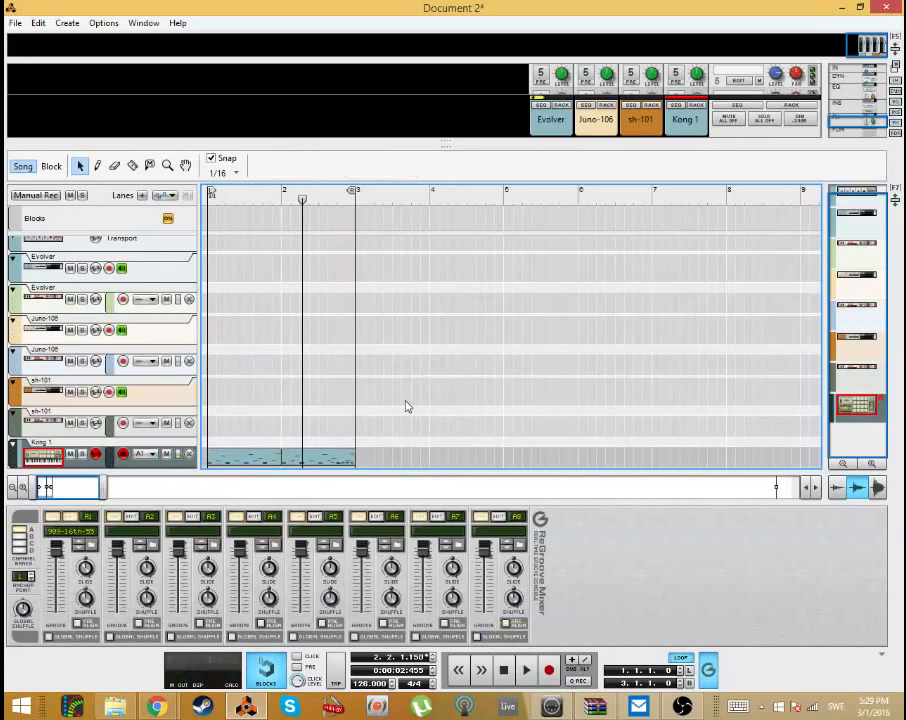
mouse_move(416, 424)
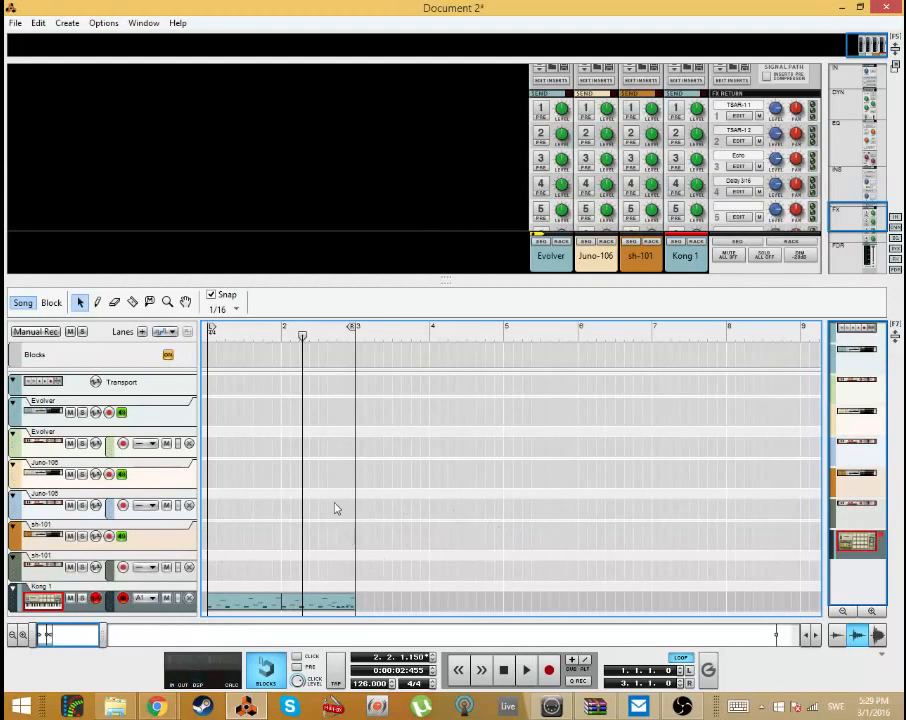
mouse_move(598, 598)
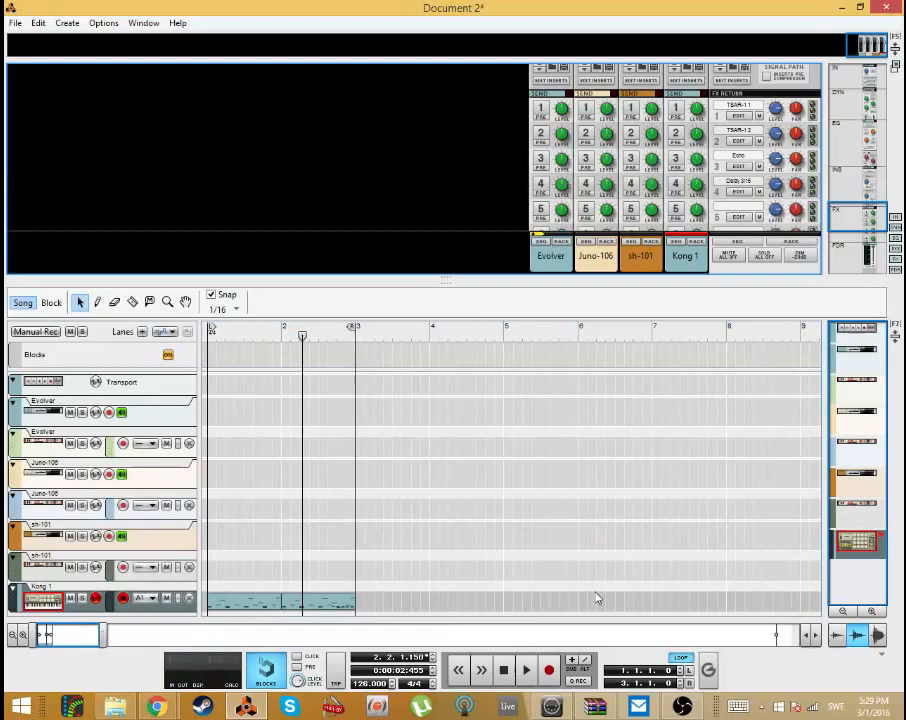